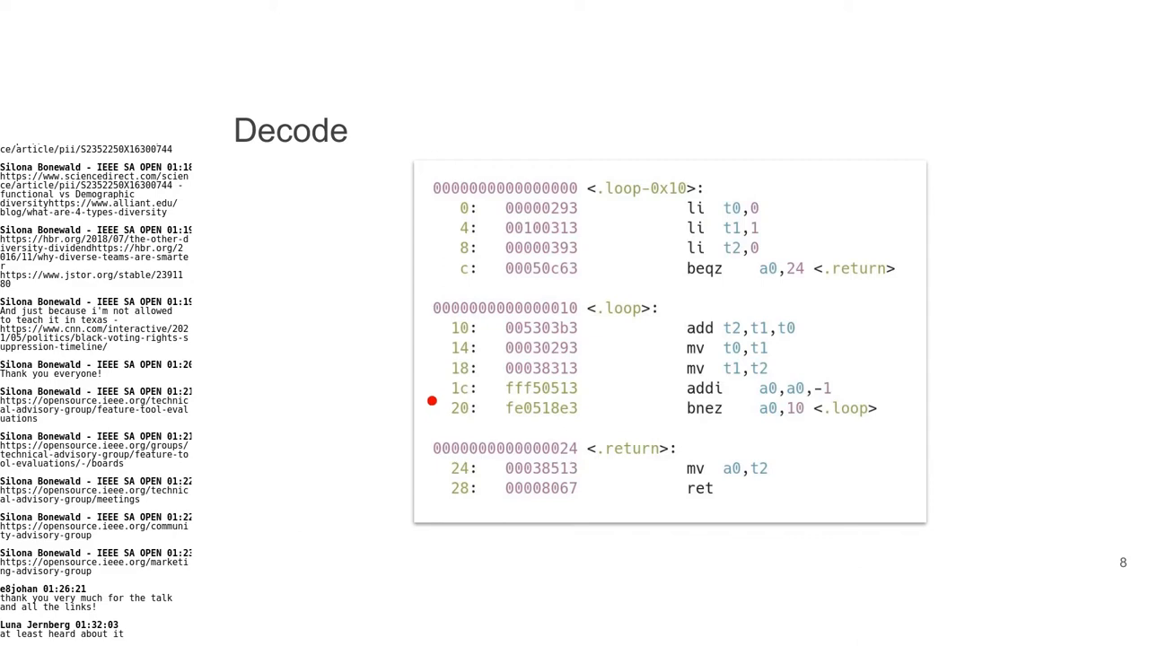
mouse_move(725, 521)
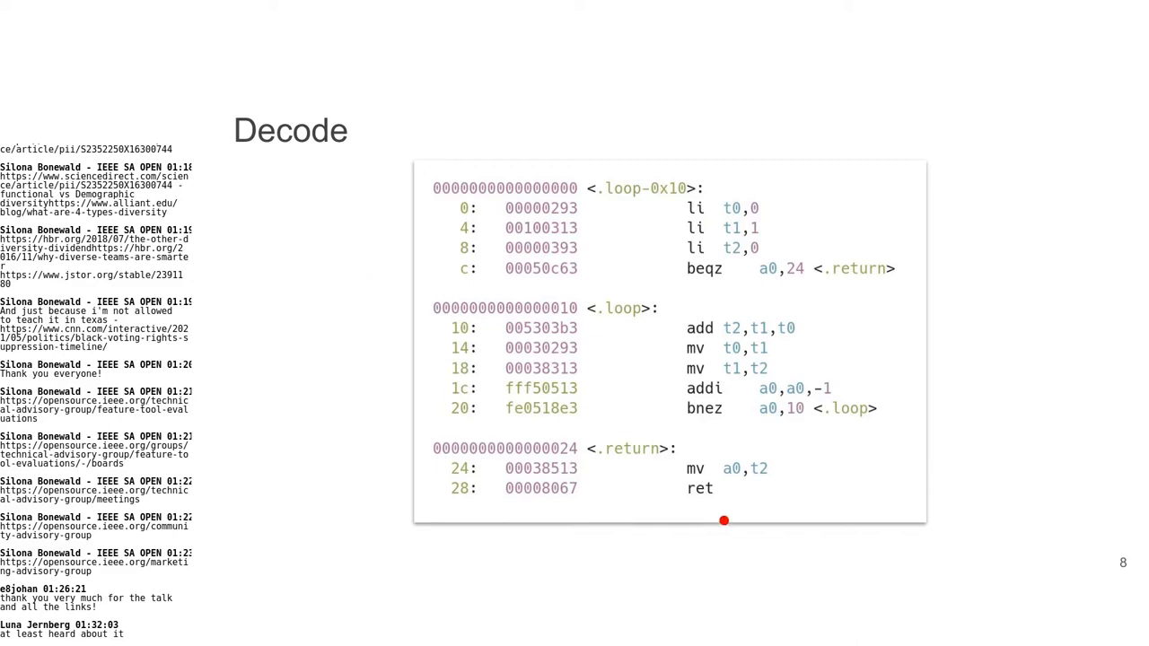
mouse_move(542, 341)
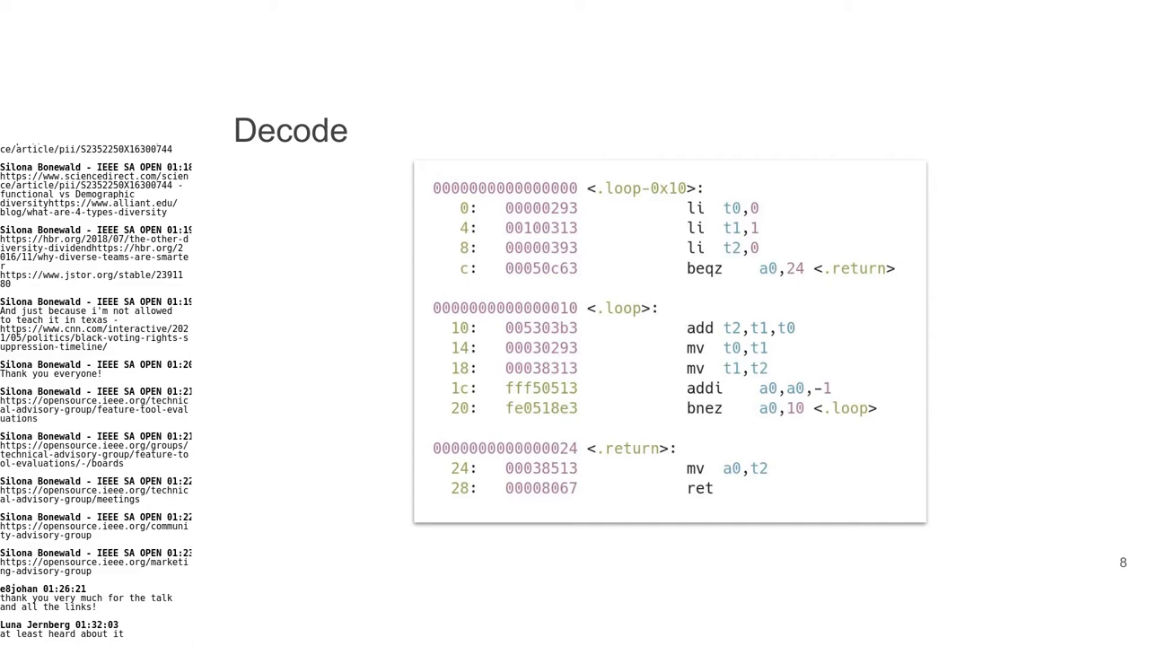
- Advance to slide 9, Decode Tree, with RV32I fields, formats and addi/add patterns
key(right)
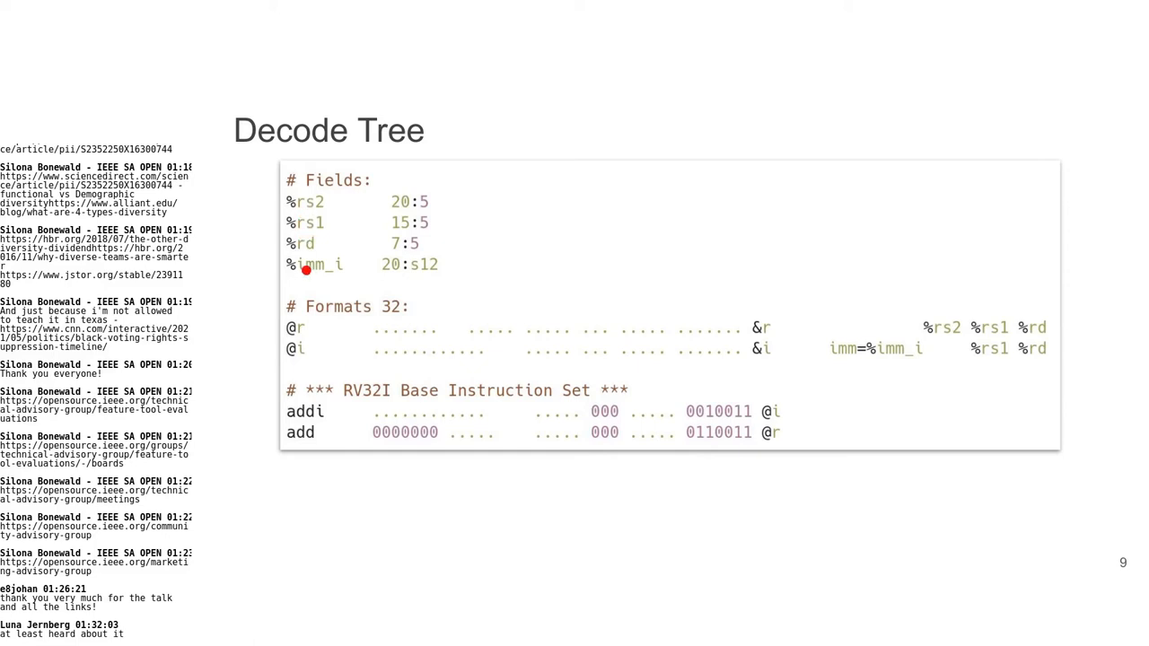
key(Right)
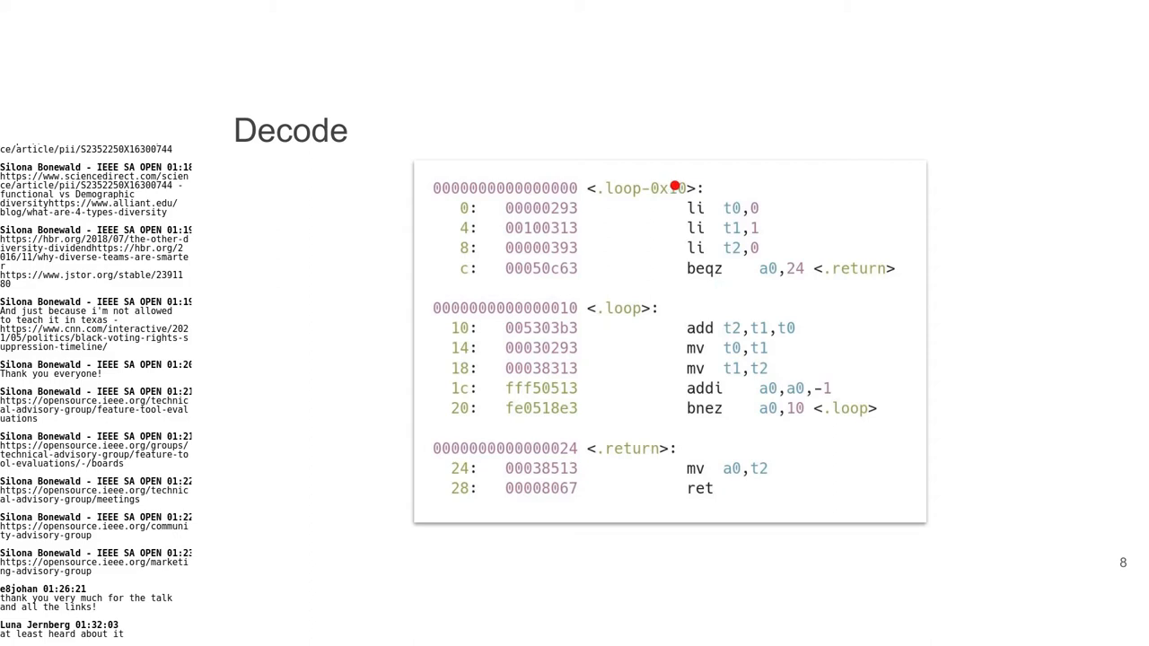
mouse_move(747, 208)
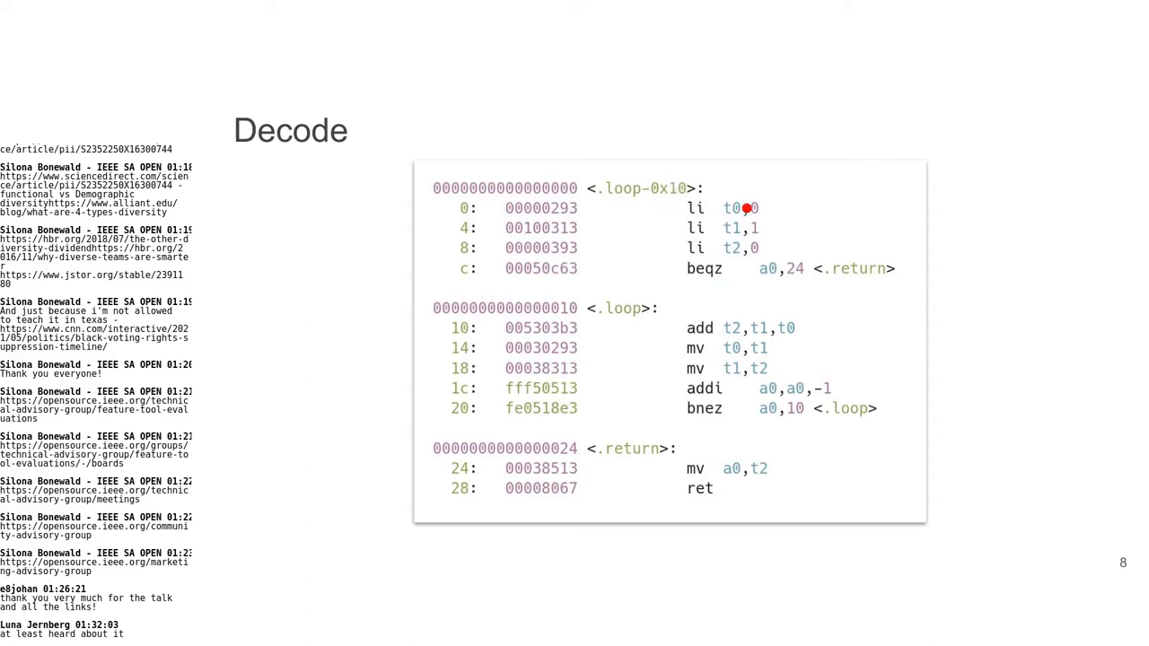
- Advance to slide 12, Execute, showing the main loop and translation block diagram
key(Right)
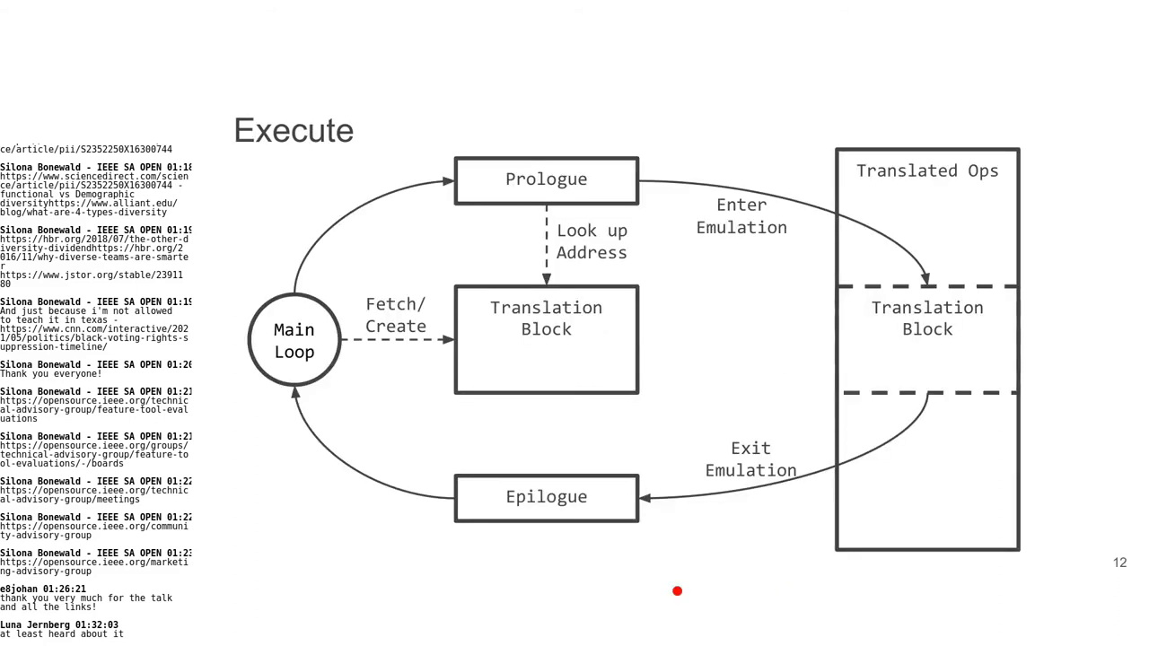